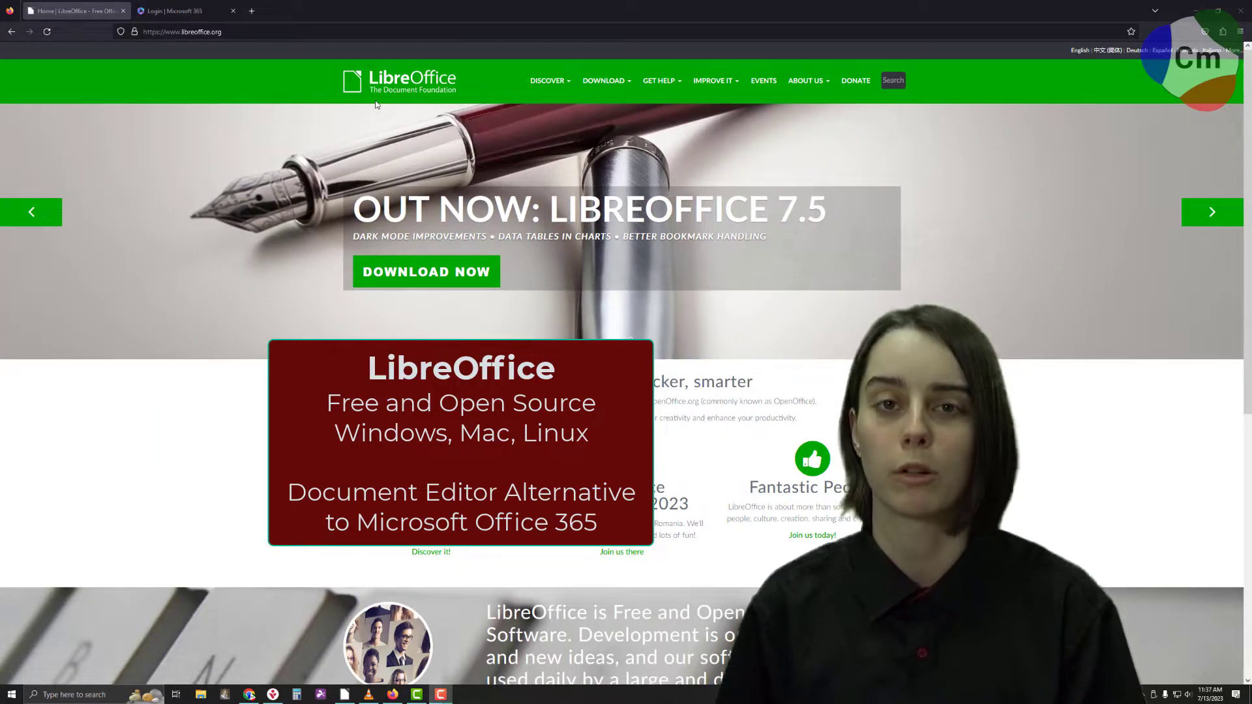
Step: Reach the Microsoft 365 plan cards showing Family $99.99/year and Personal $69.99/year
{"action": "left_click", "coordinate": [1212, 211]}
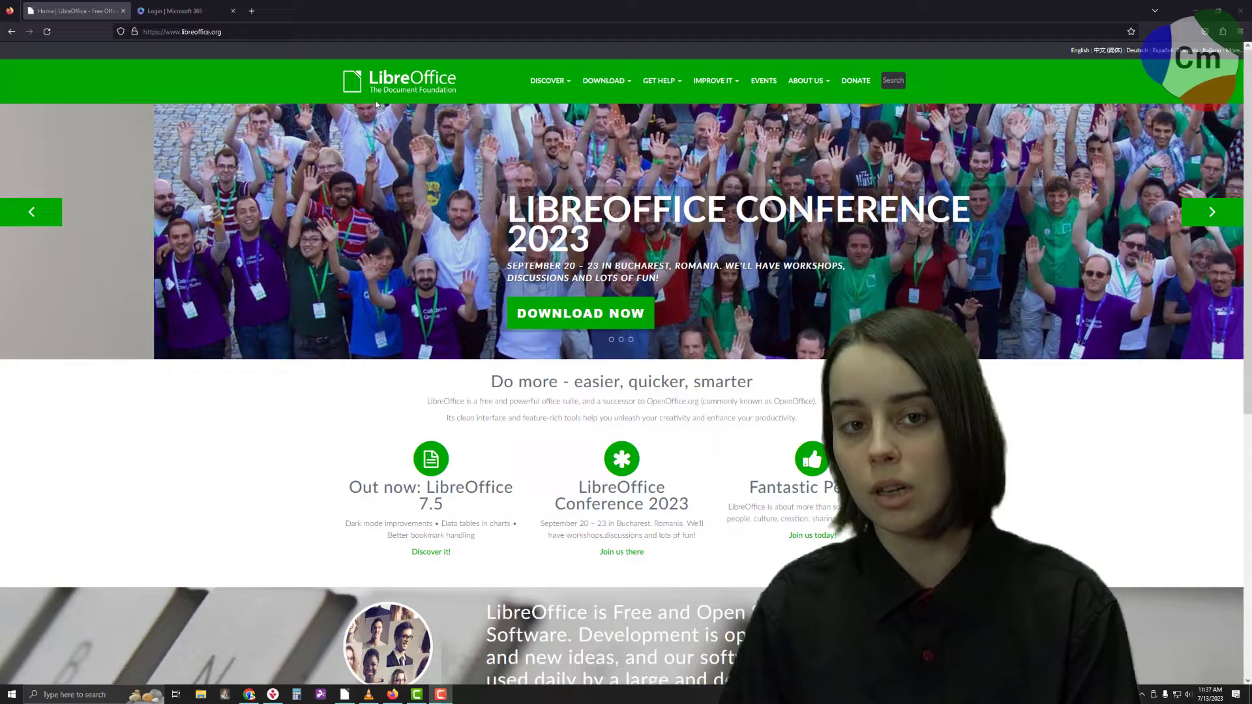
{"action": "left_click", "coordinate": [1212, 211]}
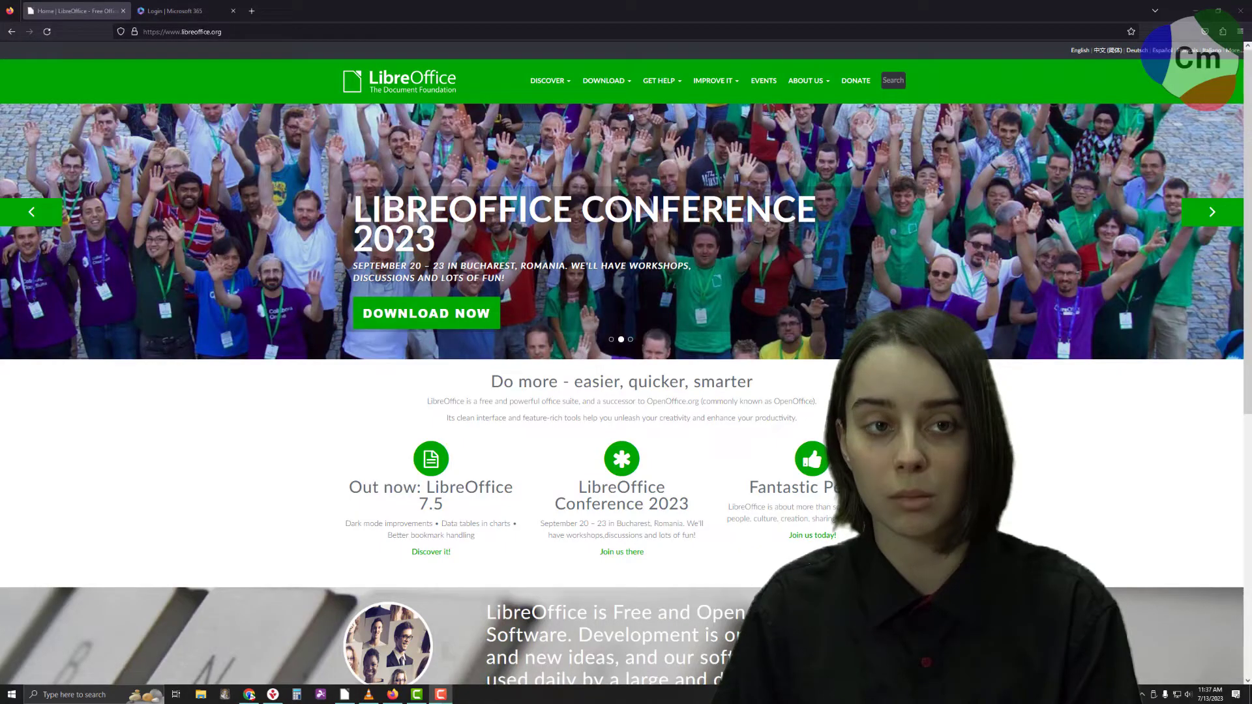
{"action": "left_click", "coordinate": [186, 10]}
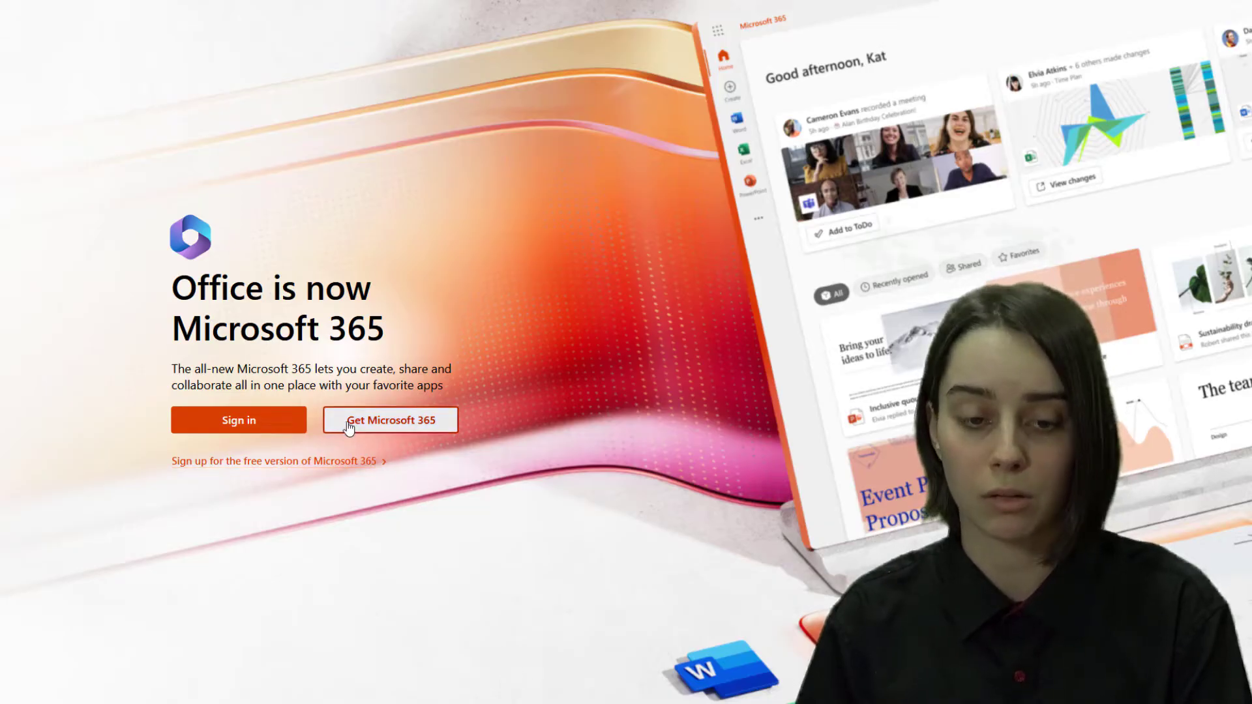
{"action": "left_click", "coordinate": [390, 420]}
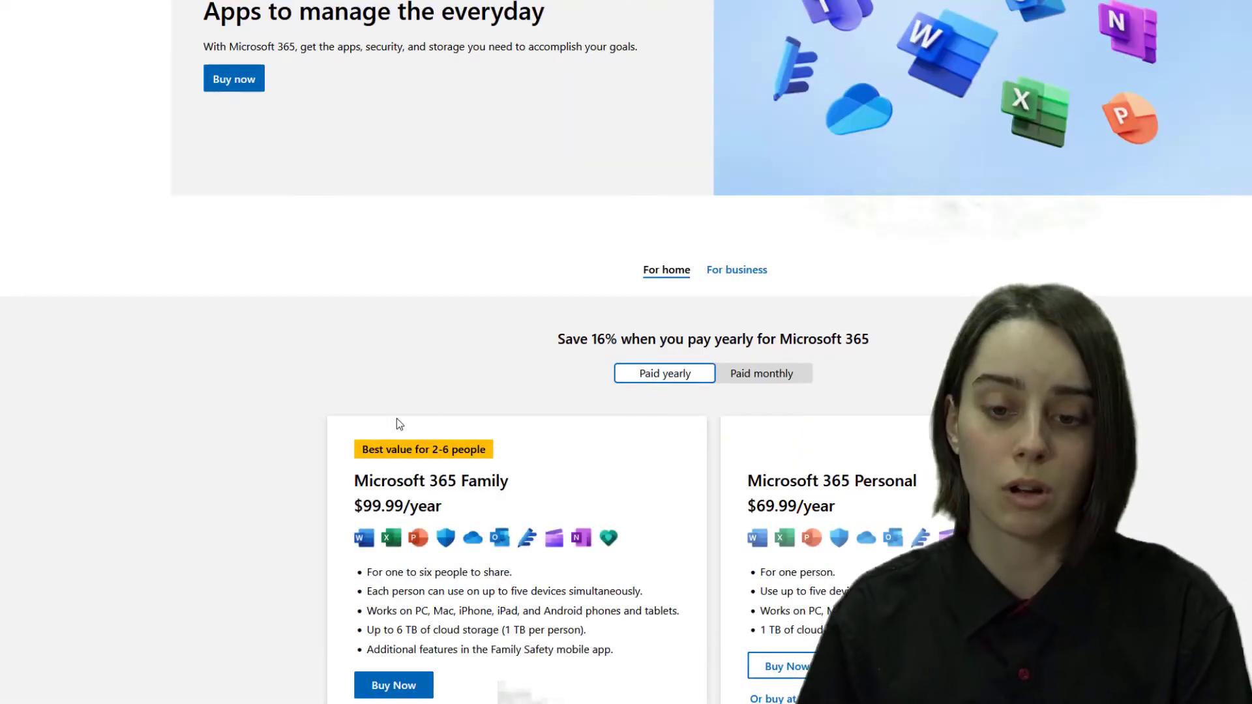
{"action": "scroll", "scroll_direction": "down", "scroll_amount": 3}
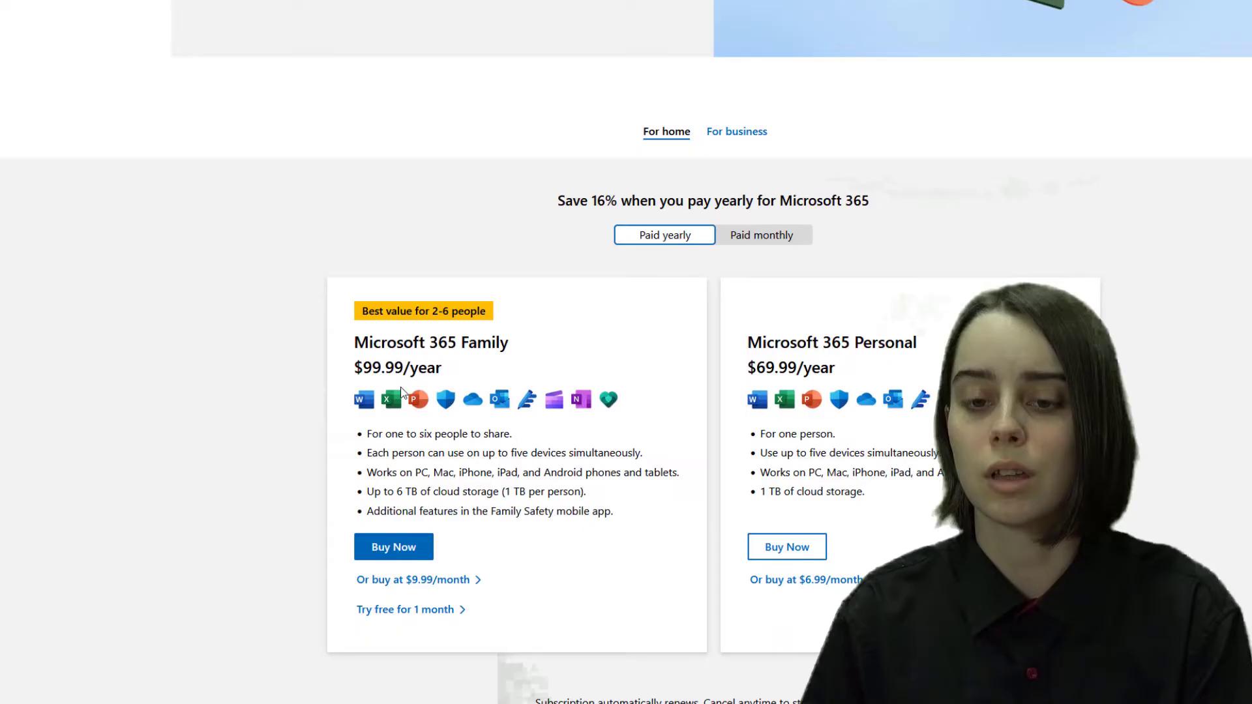
{"action": "scroll", "scroll_direction": "down", "scroll_amount": 3}
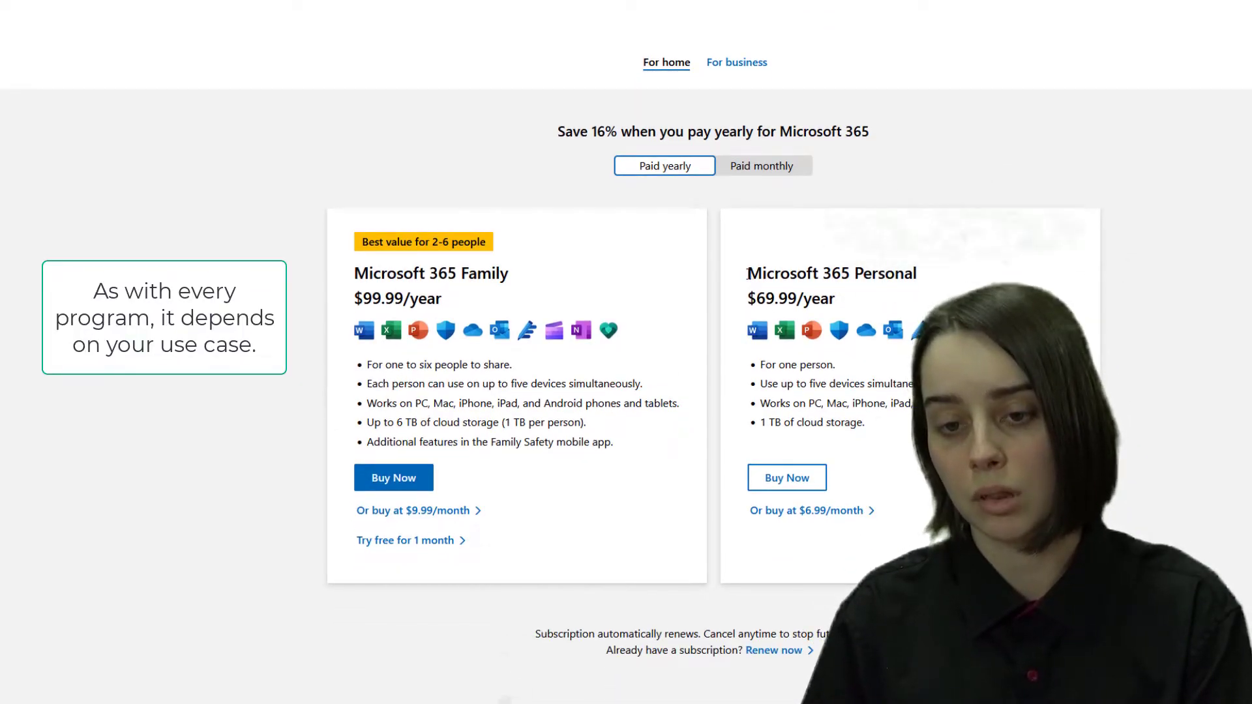
{"action": "double_click", "coordinate": [831, 272]}
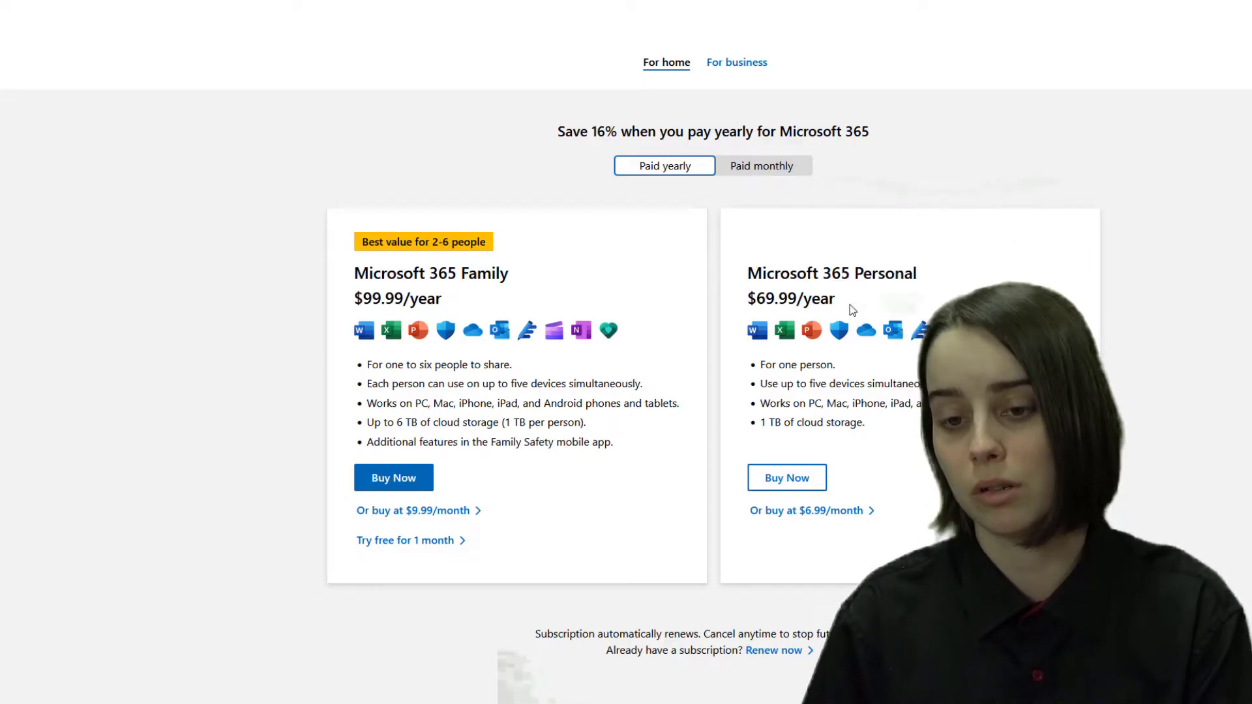
{"action": "mouse_move", "coordinate": [893, 330]}
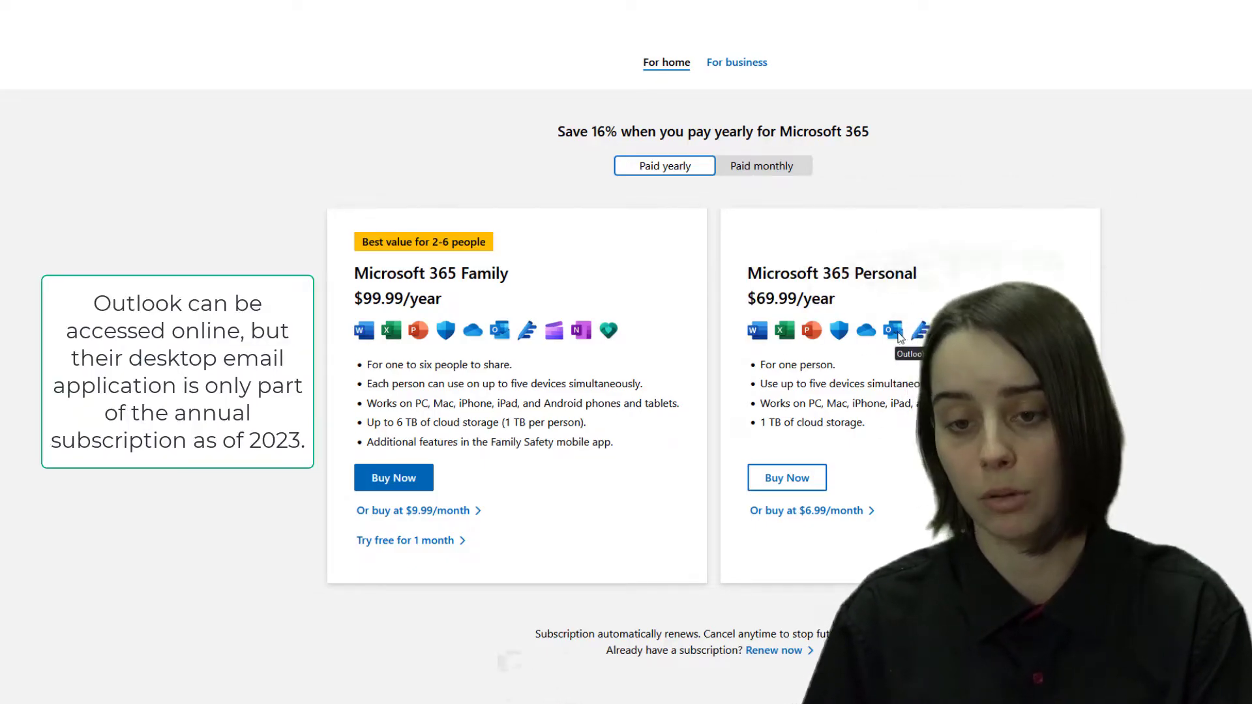
{"action": "mouse_move", "coordinate": [812, 330]}
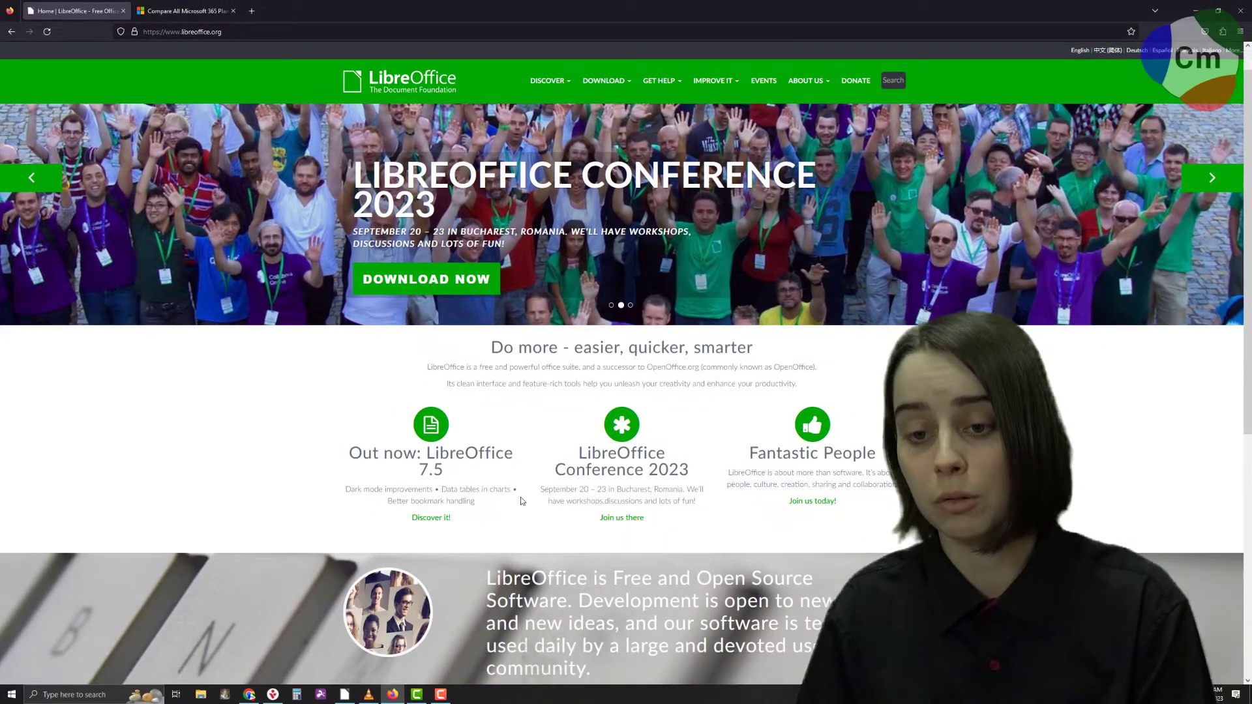
Step: Scroll the LibreOffice homepage before the Start Center templates view appears
{"action": "scroll", "scroll_direction": "down", "scroll_amount": 3}
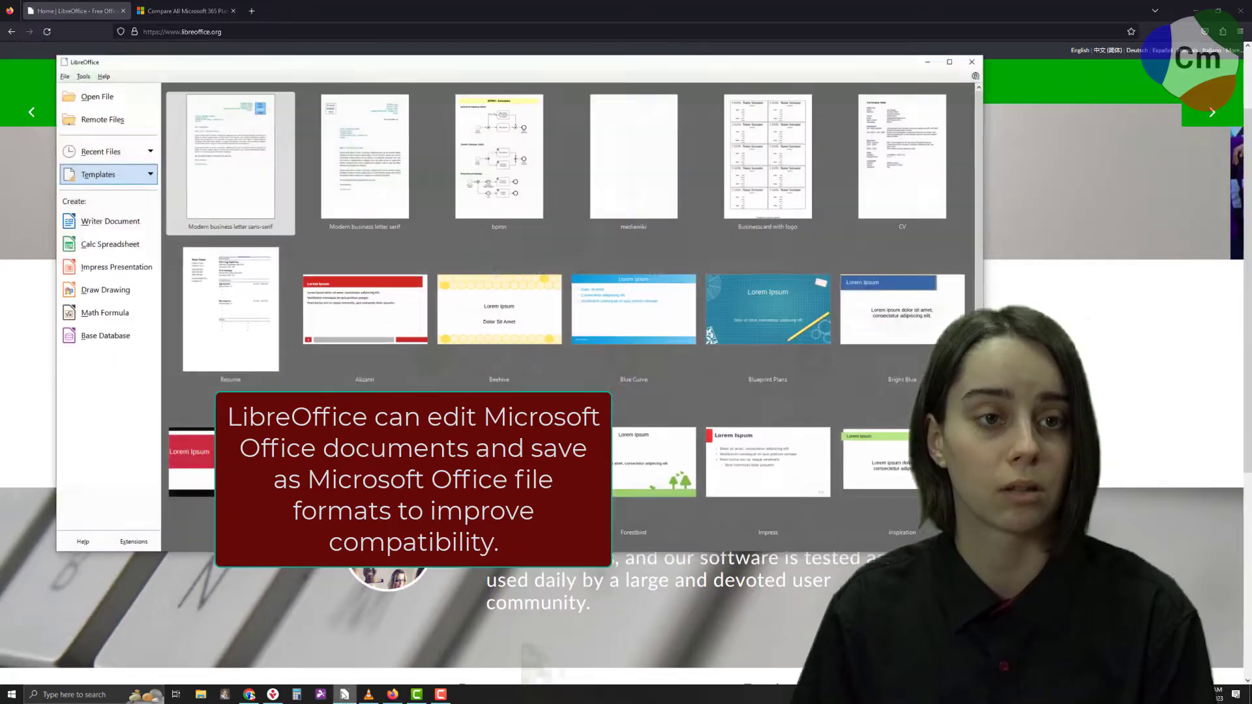
Step: Maximize the Start Center so the letter, résumé and presentation thumbnails fill the screen
{"action": "left_click", "coordinate": [949, 62]}
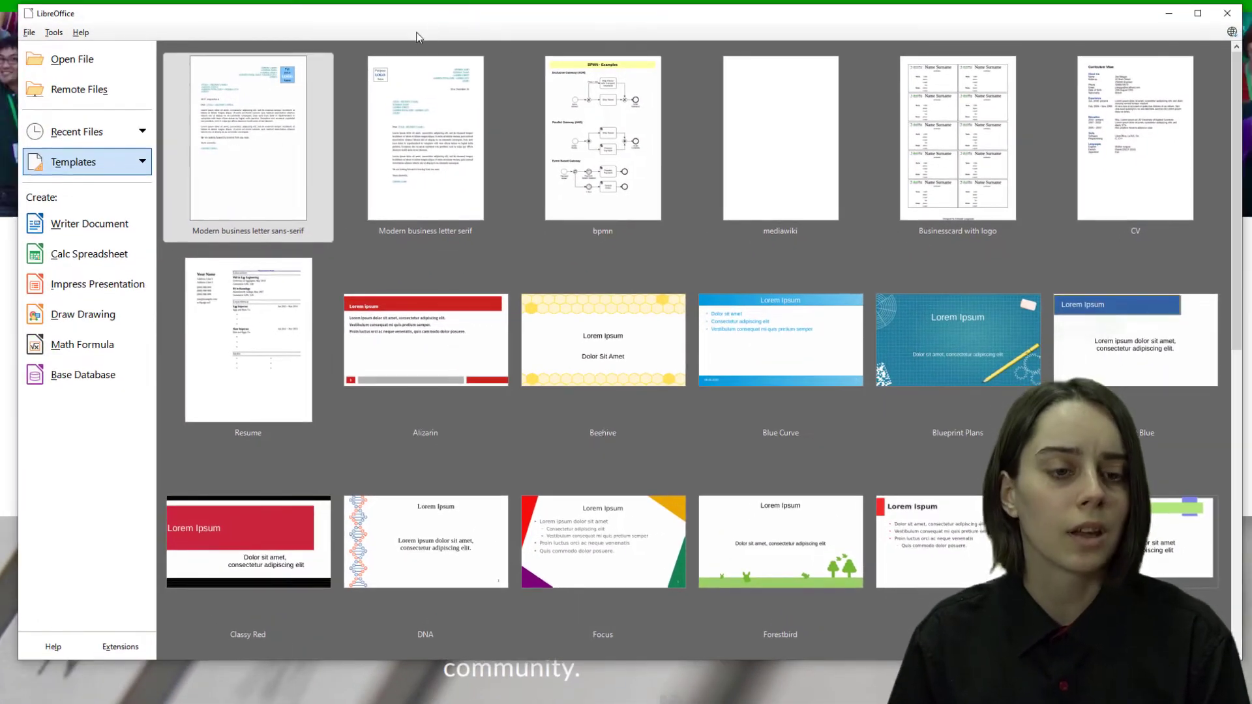
{"action": "mouse_move", "coordinate": [90, 224]}
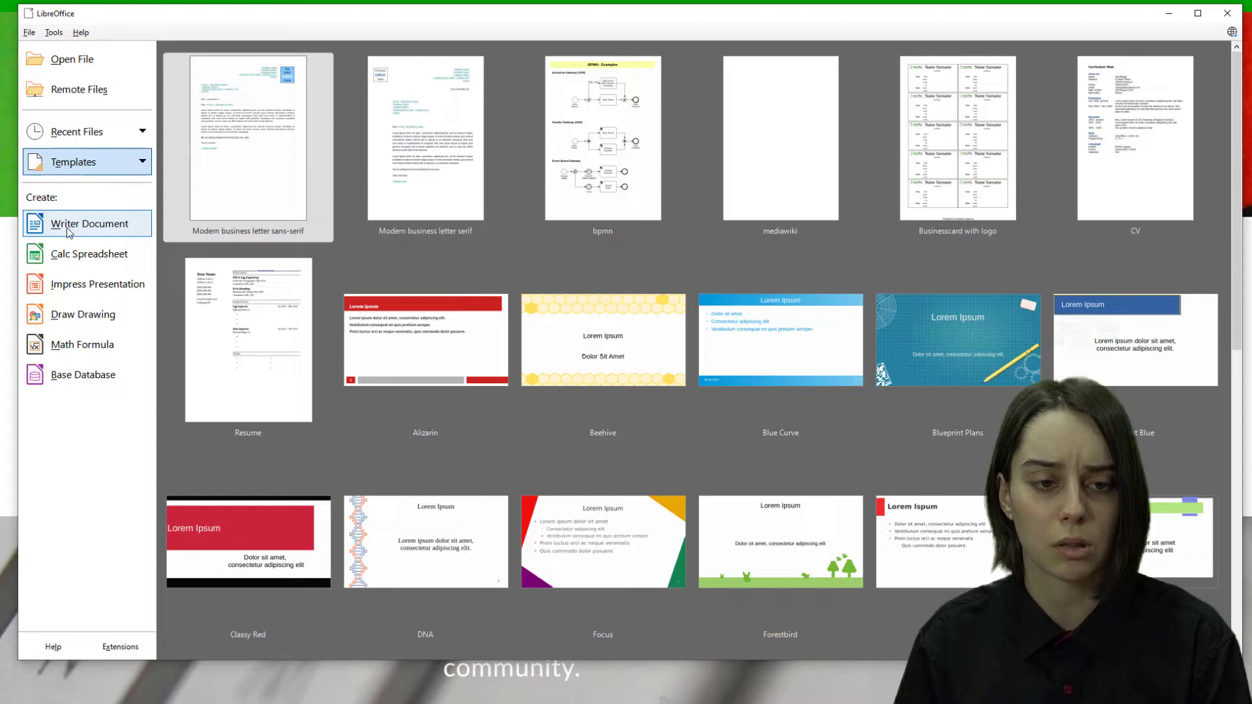
{"action": "mouse_move", "coordinate": [86, 254]}
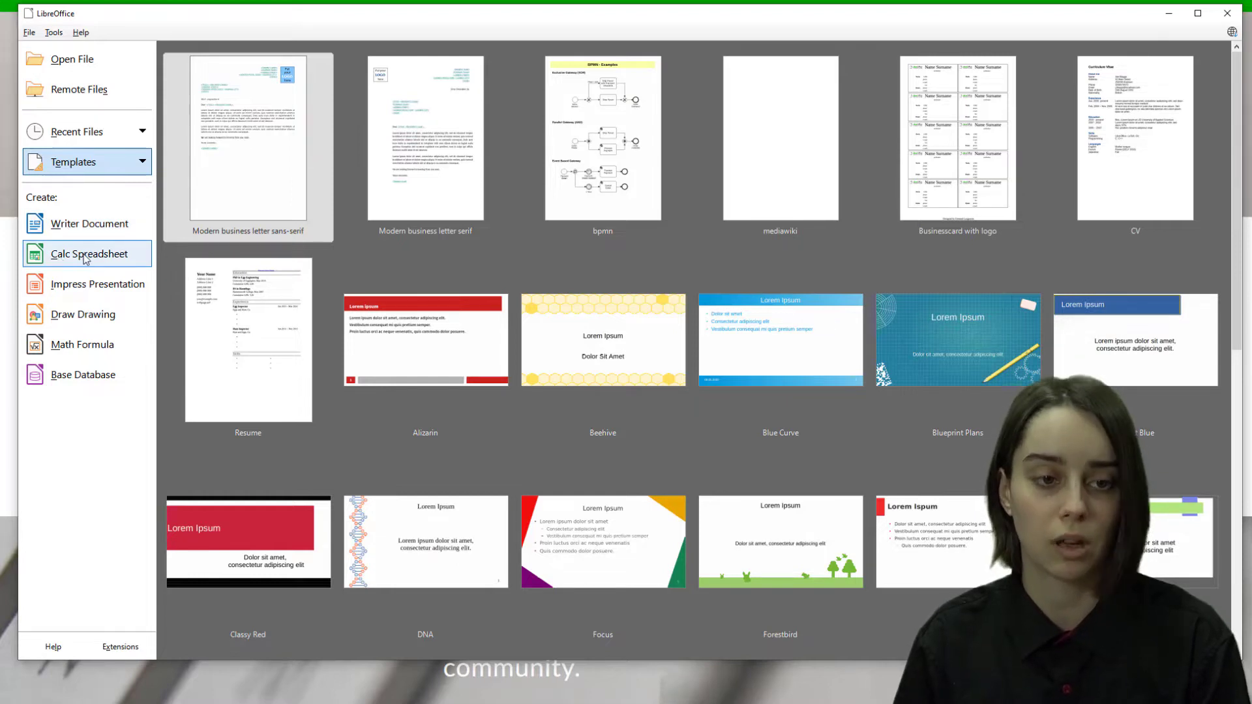
{"action": "mouse_move", "coordinate": [80, 344]}
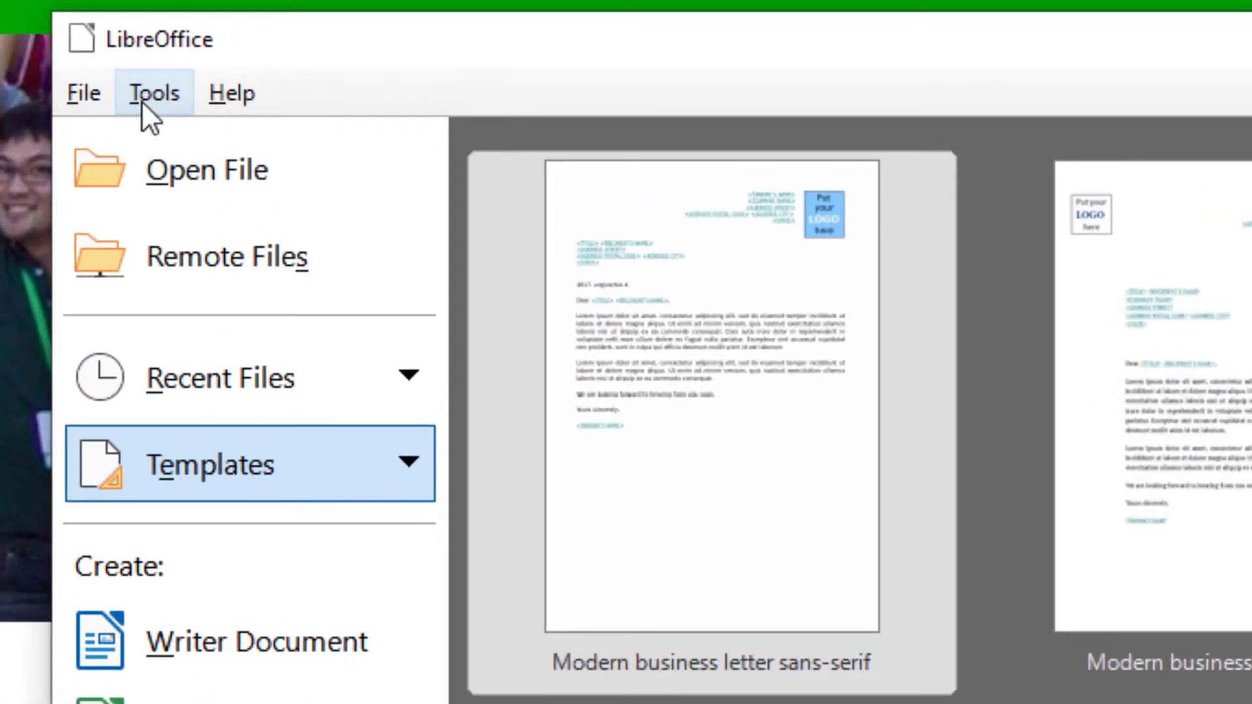
Step: Reach Tools > Options > Load/Save > General, showing AutoRecovery and ODF default formats
{"action": "left_click", "coordinate": [154, 92]}
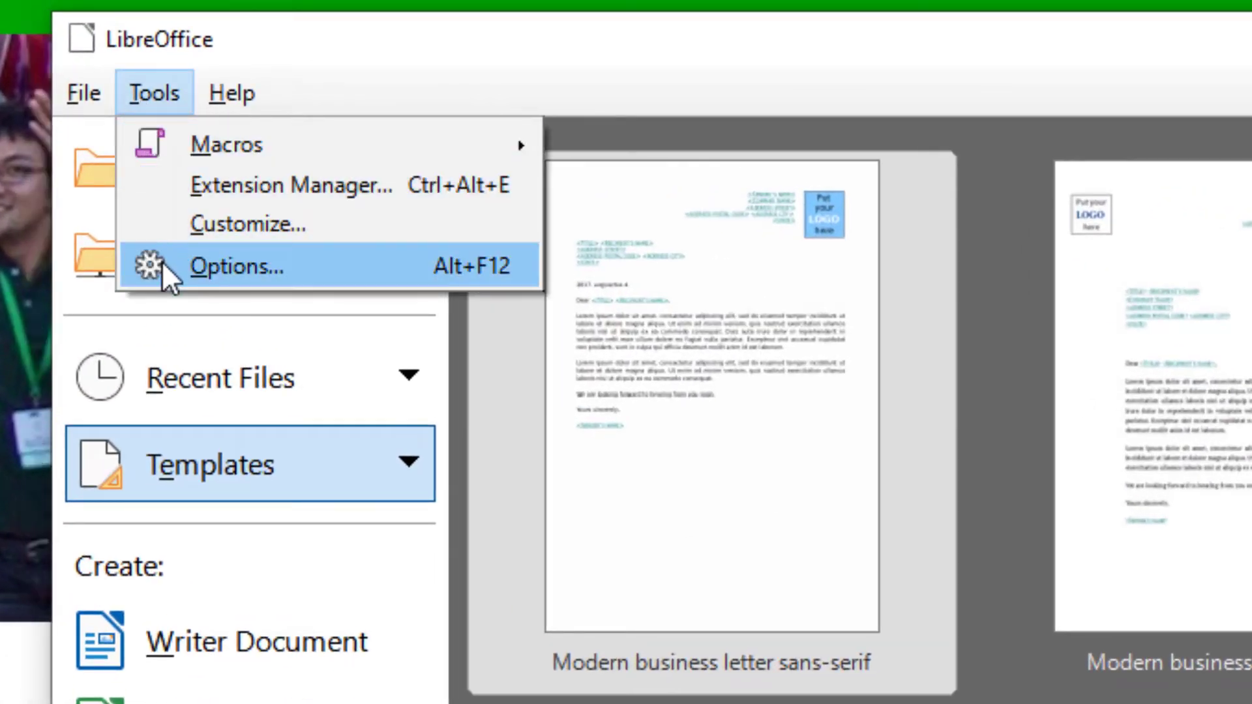
{"action": "left_click", "coordinate": [233, 266]}
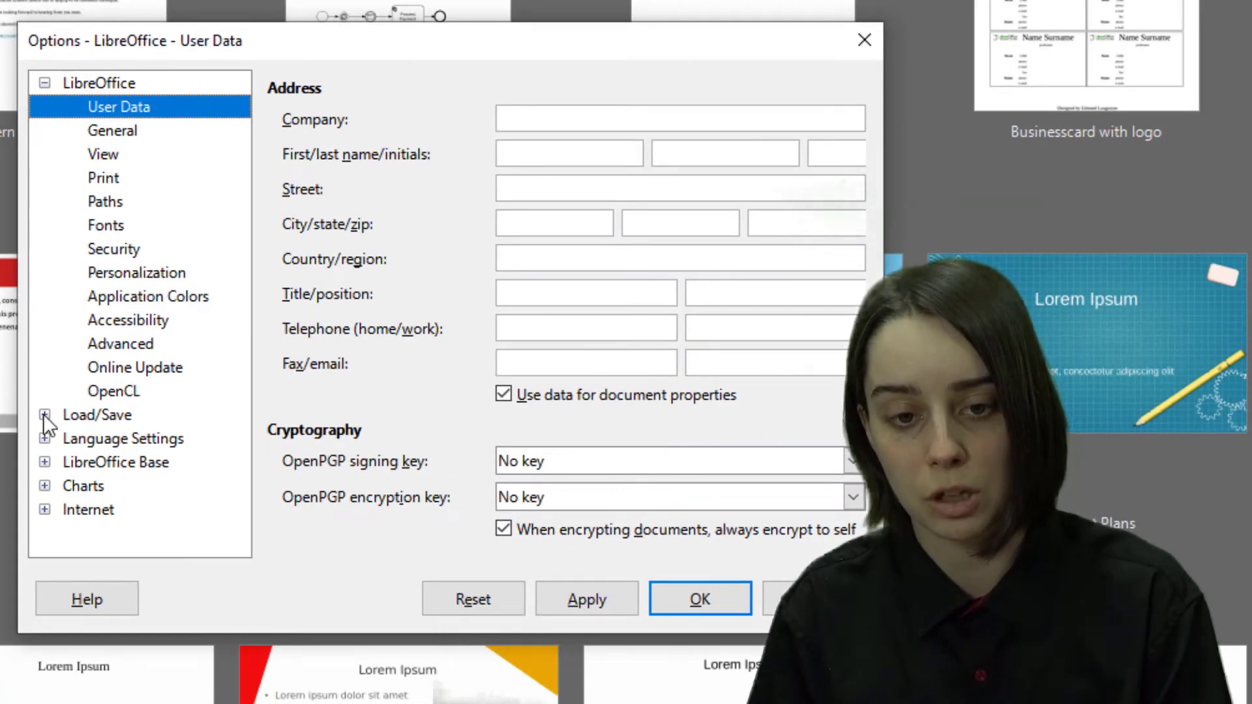
{"action": "left_click", "coordinate": [45, 415]}
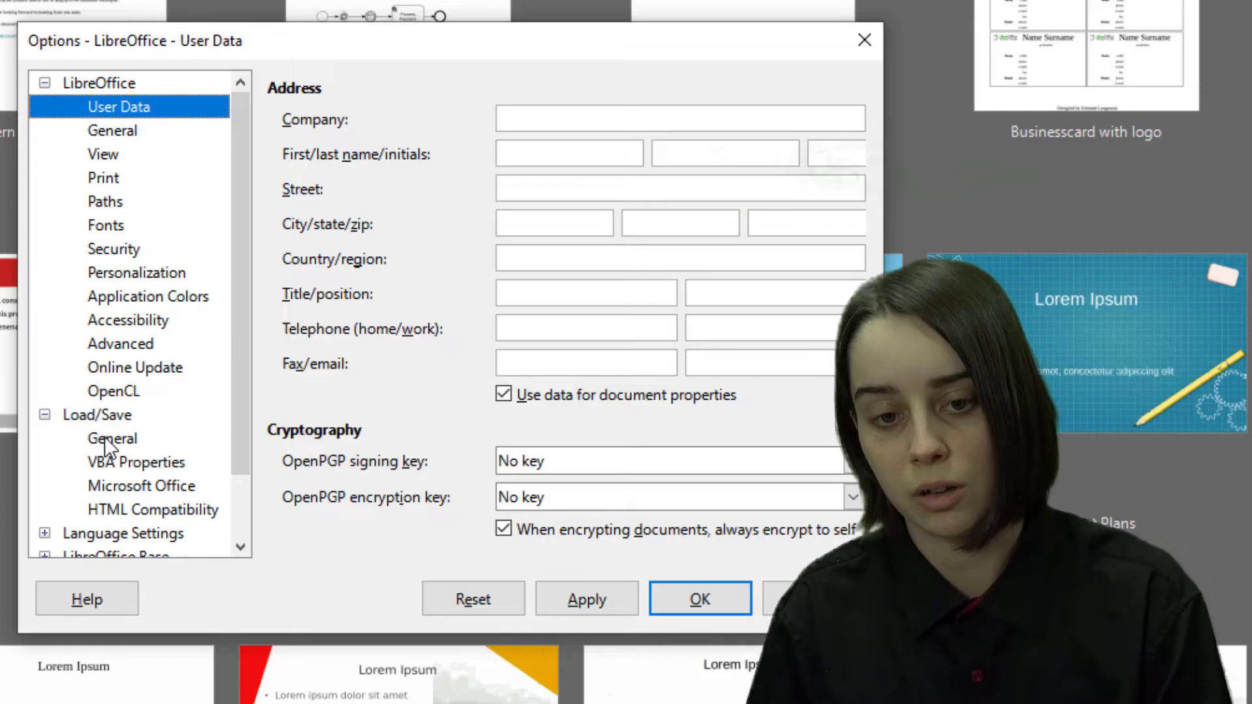
{"action": "left_click", "coordinate": [115, 438]}
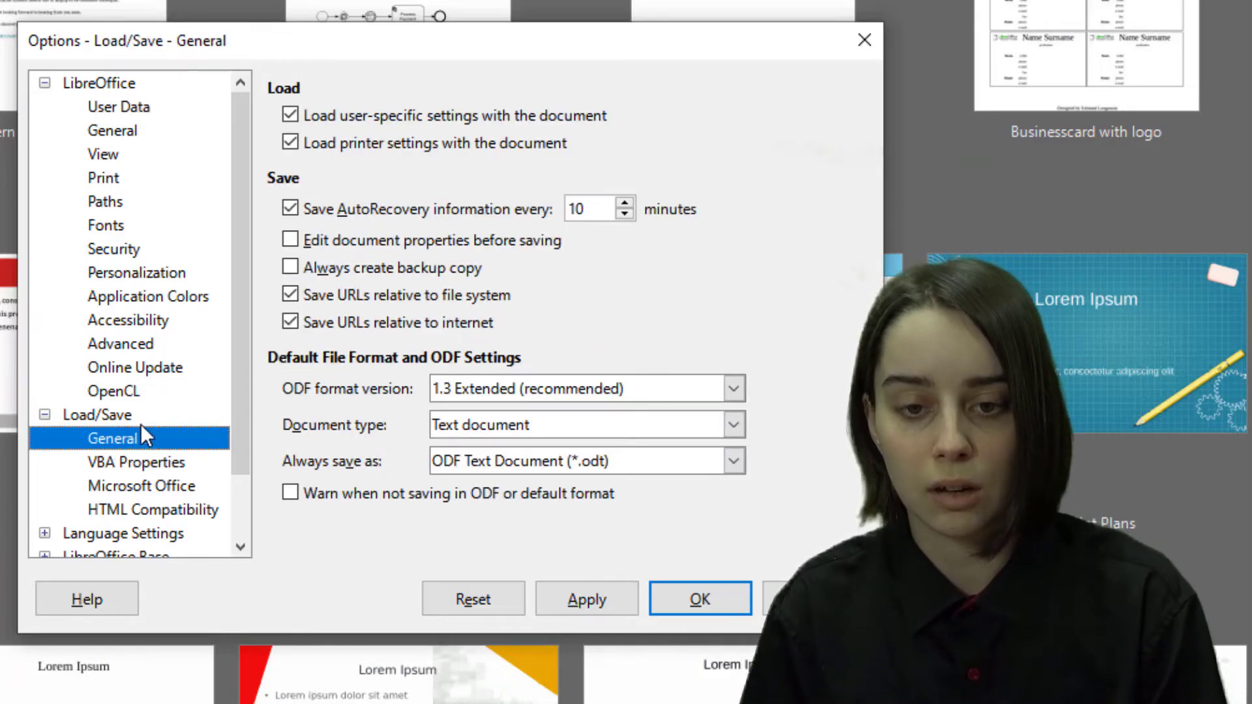
{"action": "mouse_move", "coordinate": [324, 374]}
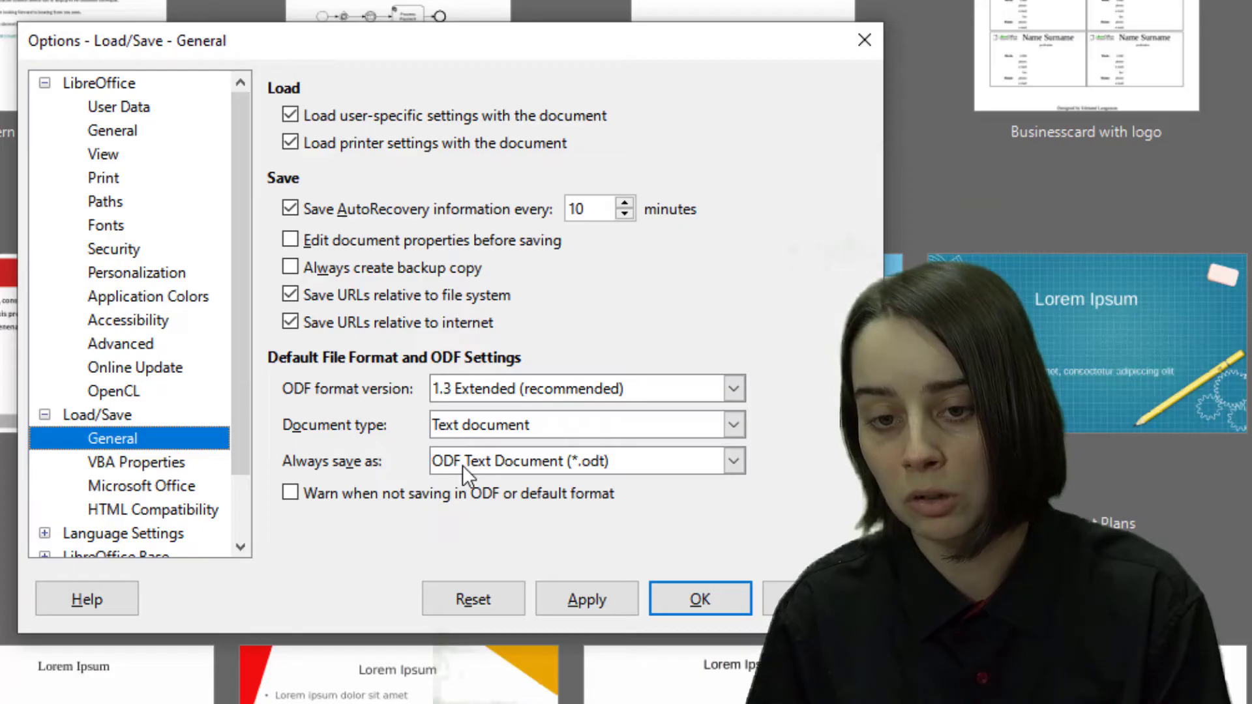
Step: Set text documents to always save as Word 2007–365 (.docx) and apply it
{"action": "left_click", "coordinate": [731, 460]}
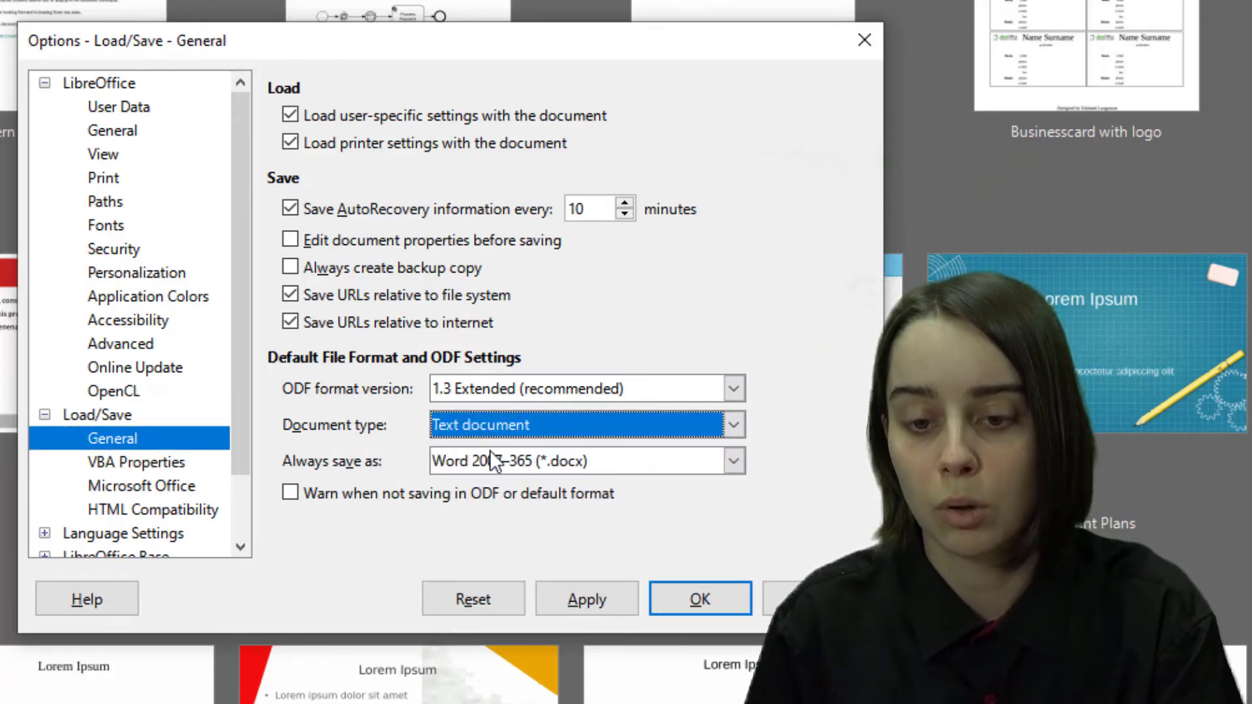
{"action": "left_click", "coordinate": [728, 460]}
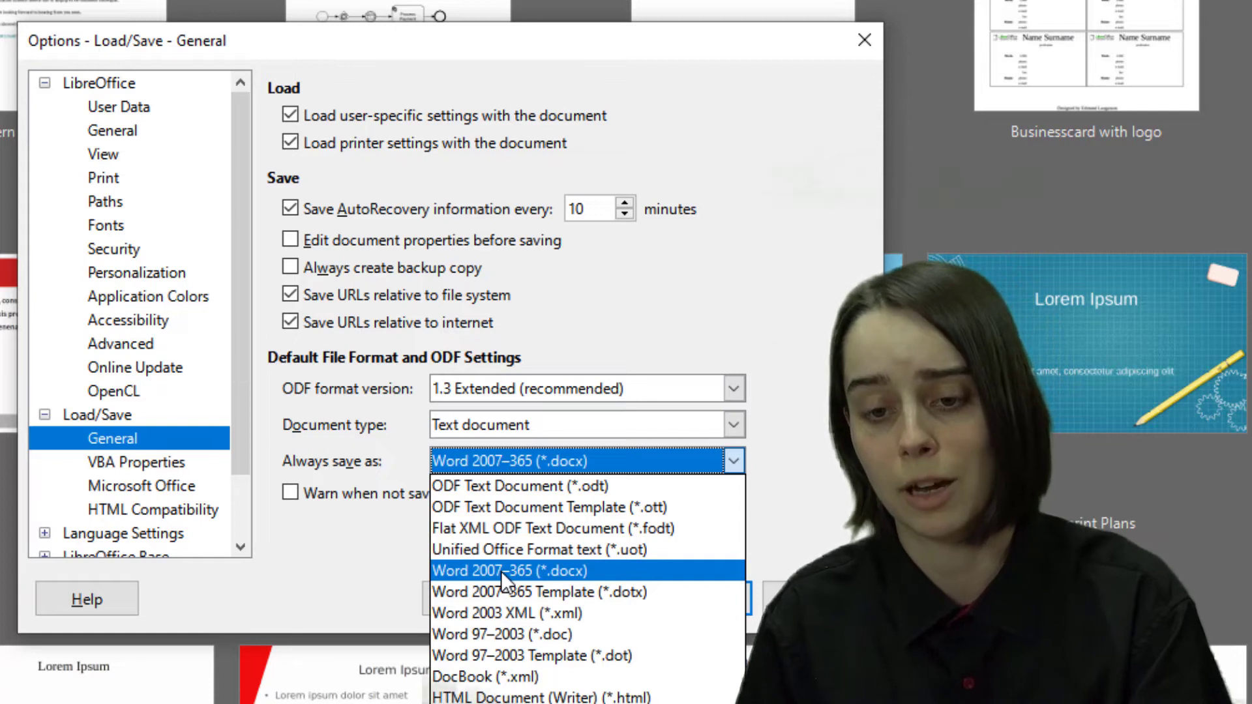
{"action": "left_click", "coordinate": [501, 570]}
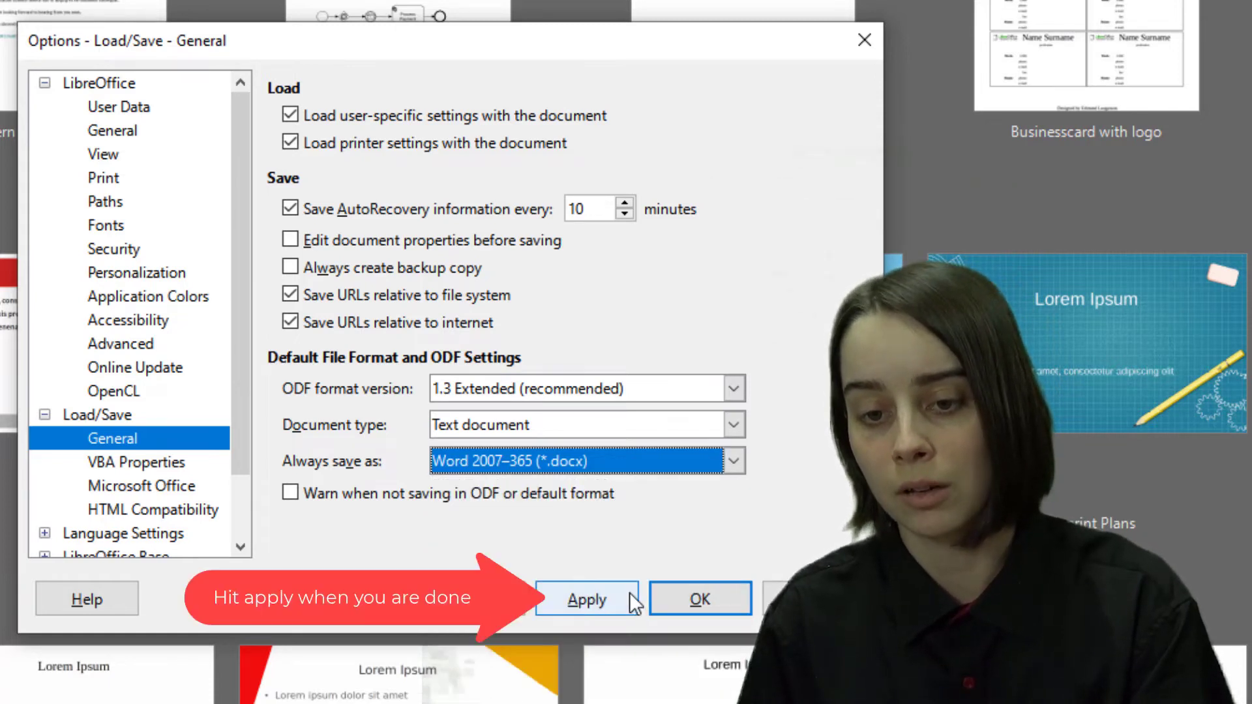
{"action": "left_click", "coordinate": [585, 599]}
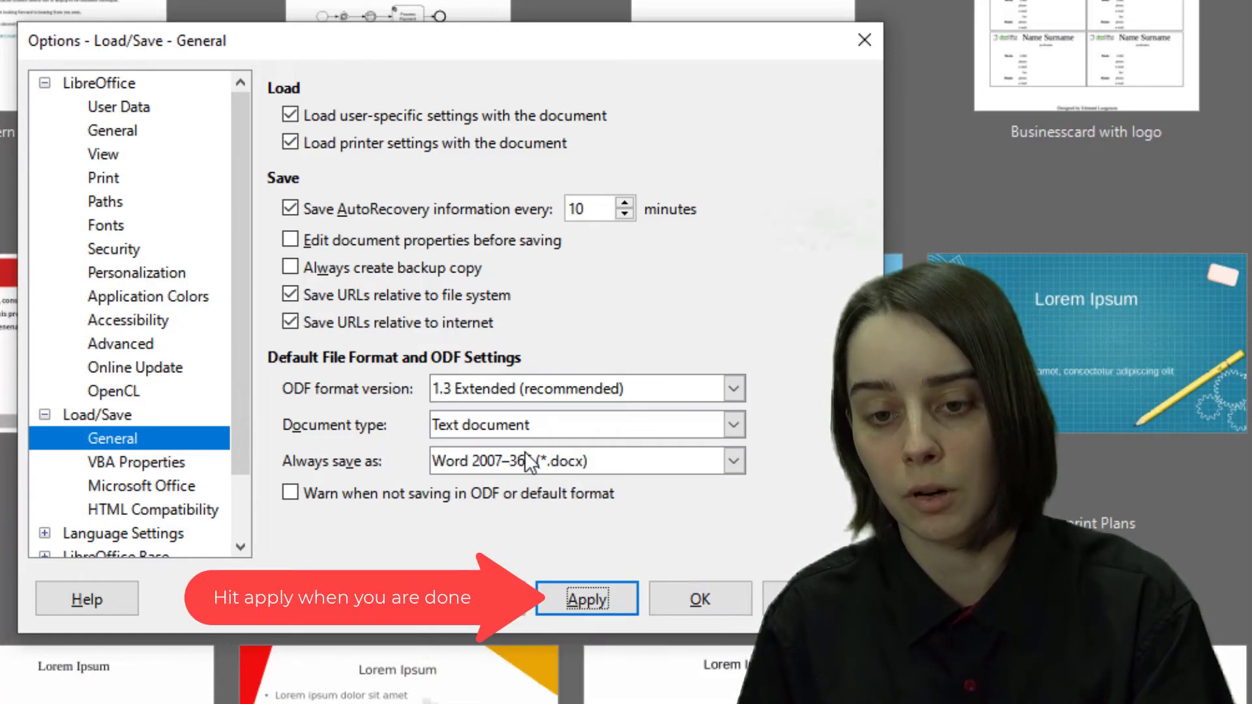
Step: Switch the Document type from Text document to Spreadsheet
{"action": "left_click", "coordinate": [731, 424]}
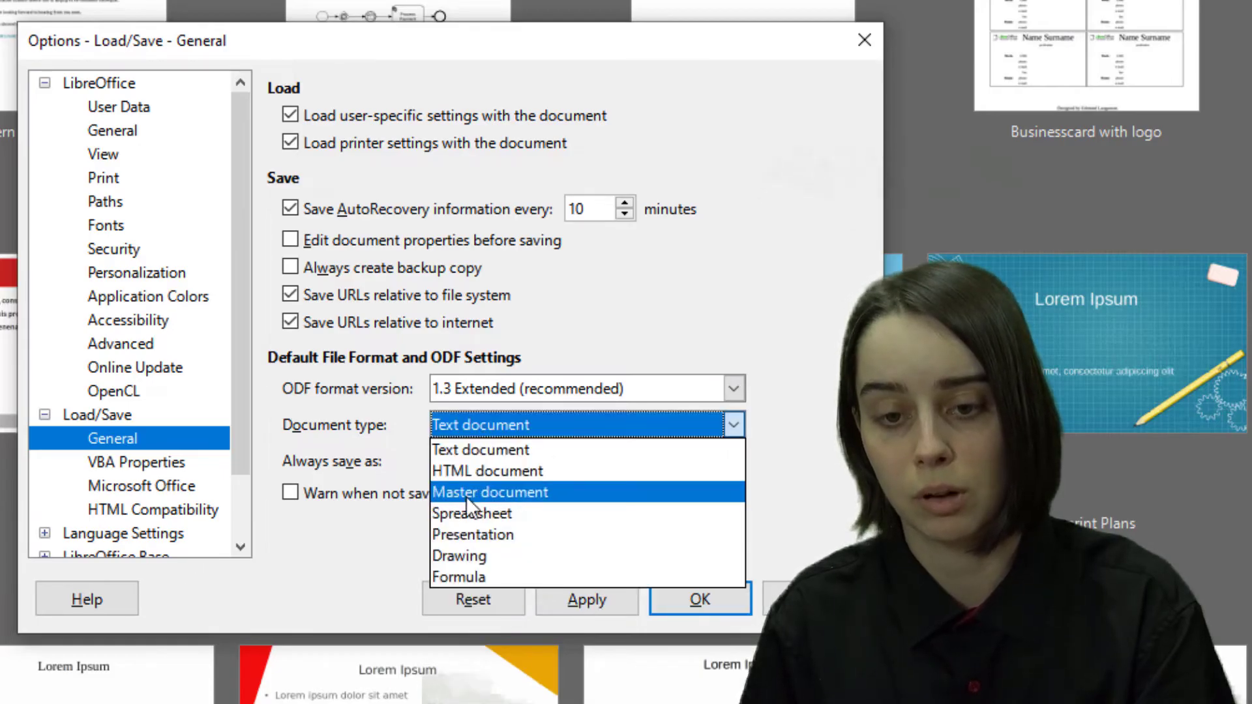
{"action": "left_click", "coordinate": [471, 514]}
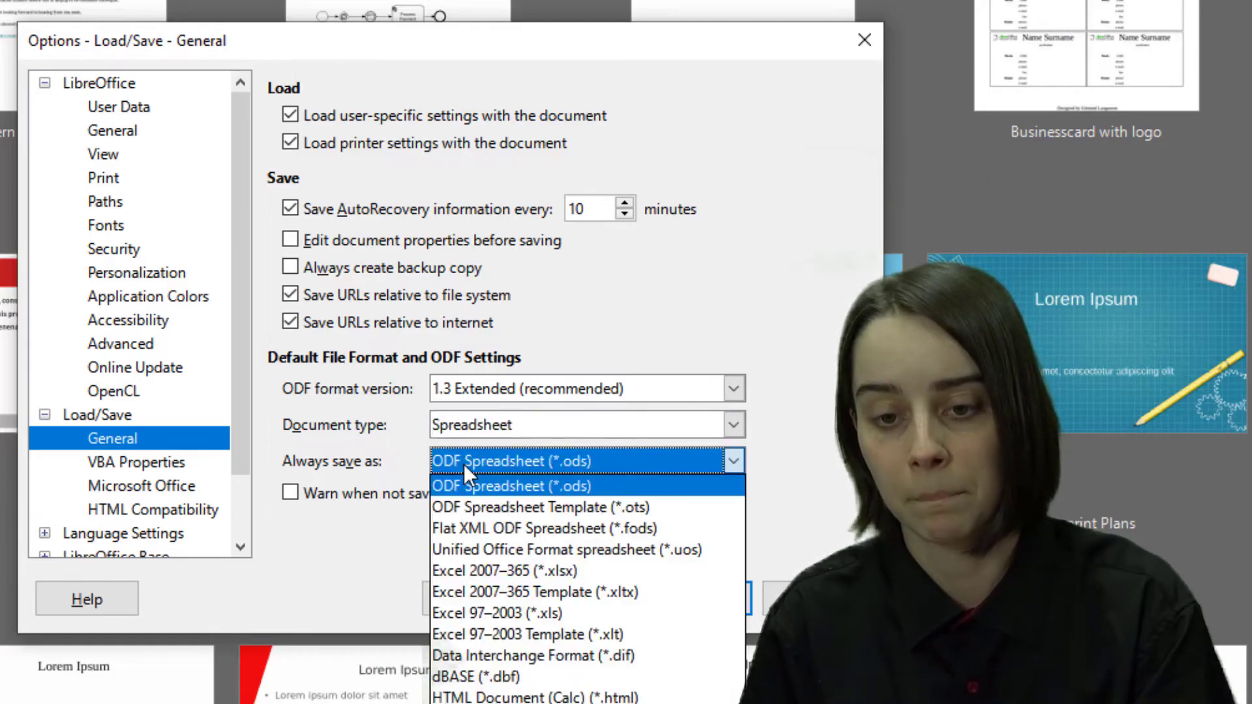
{"action": "mouse_move", "coordinate": [496, 570]}
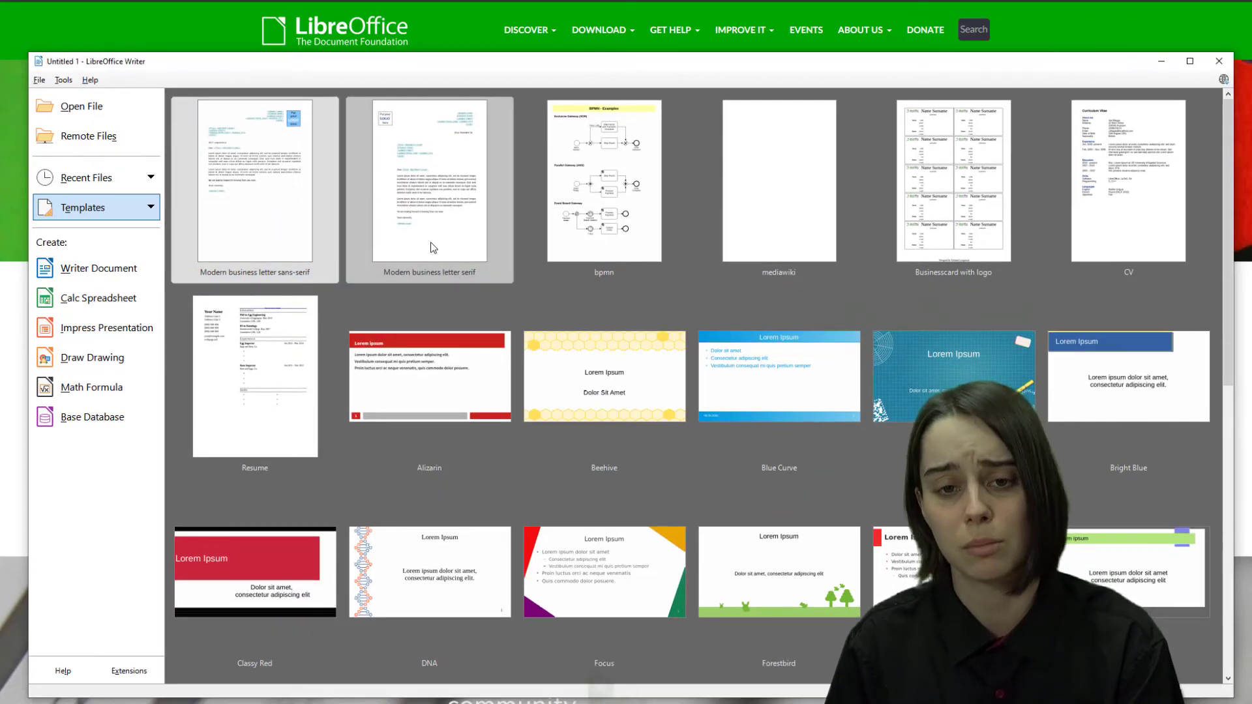
Step: Create a letter from the Modern business letter serif template and dismiss the Tip of the Day
{"action": "double_click", "coordinate": [429, 189]}
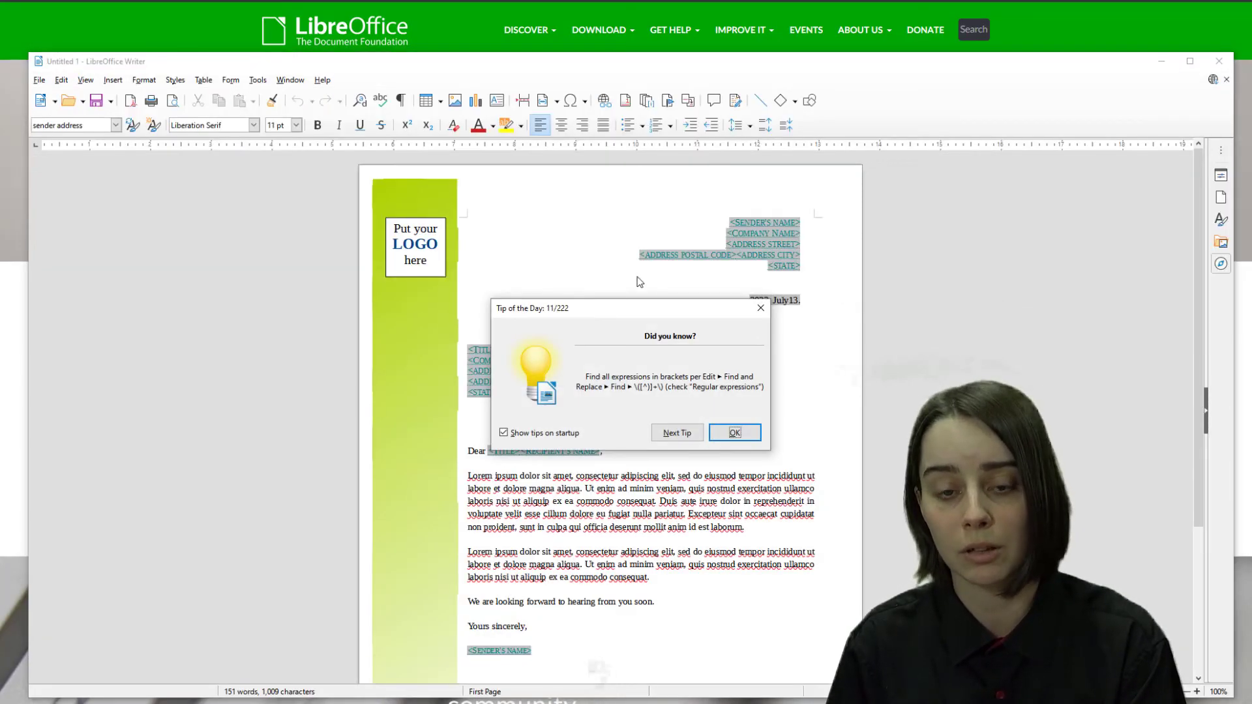
{"action": "left_click", "coordinate": [733, 431]}
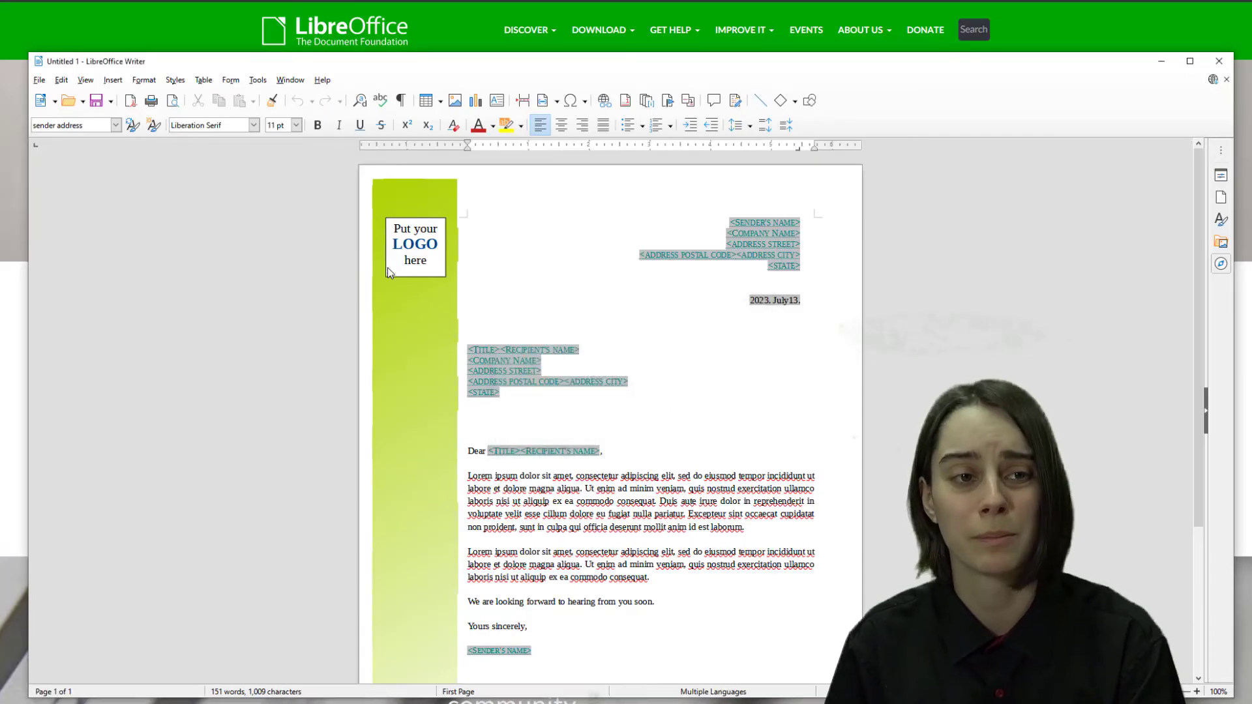
{"action": "mouse_move", "coordinate": [370, 220]}
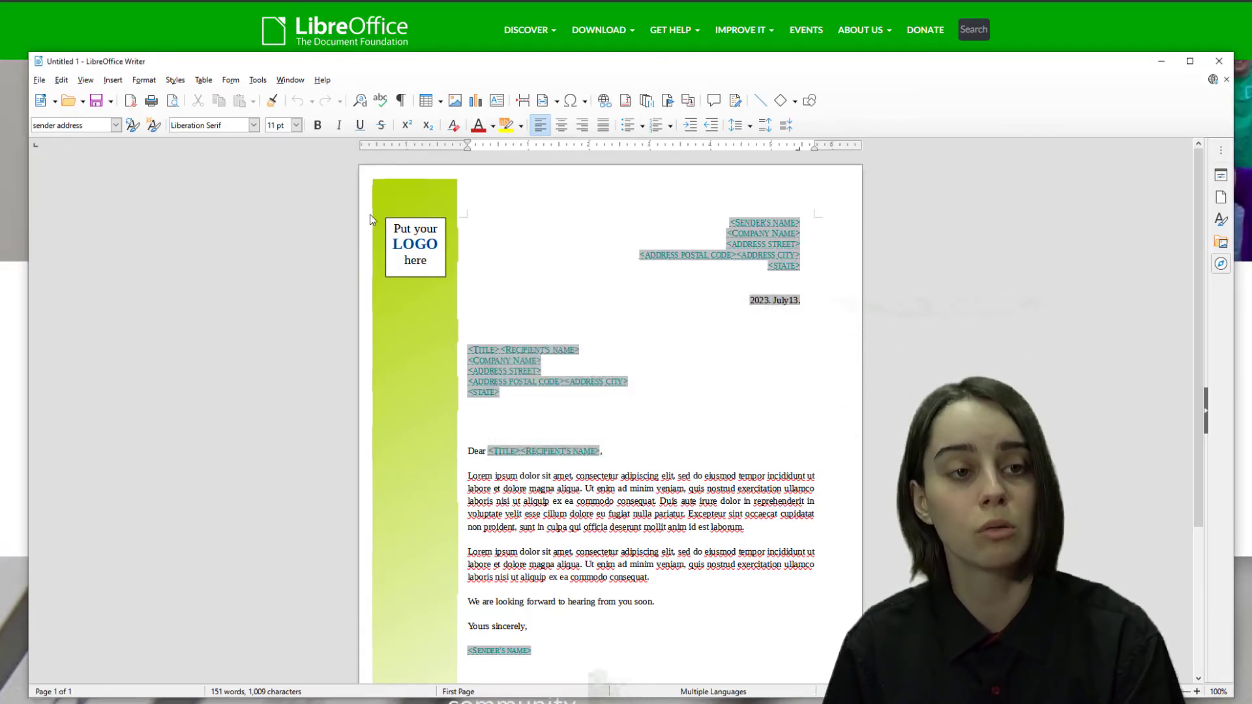
{"action": "mouse_move", "coordinate": [917, 141]}
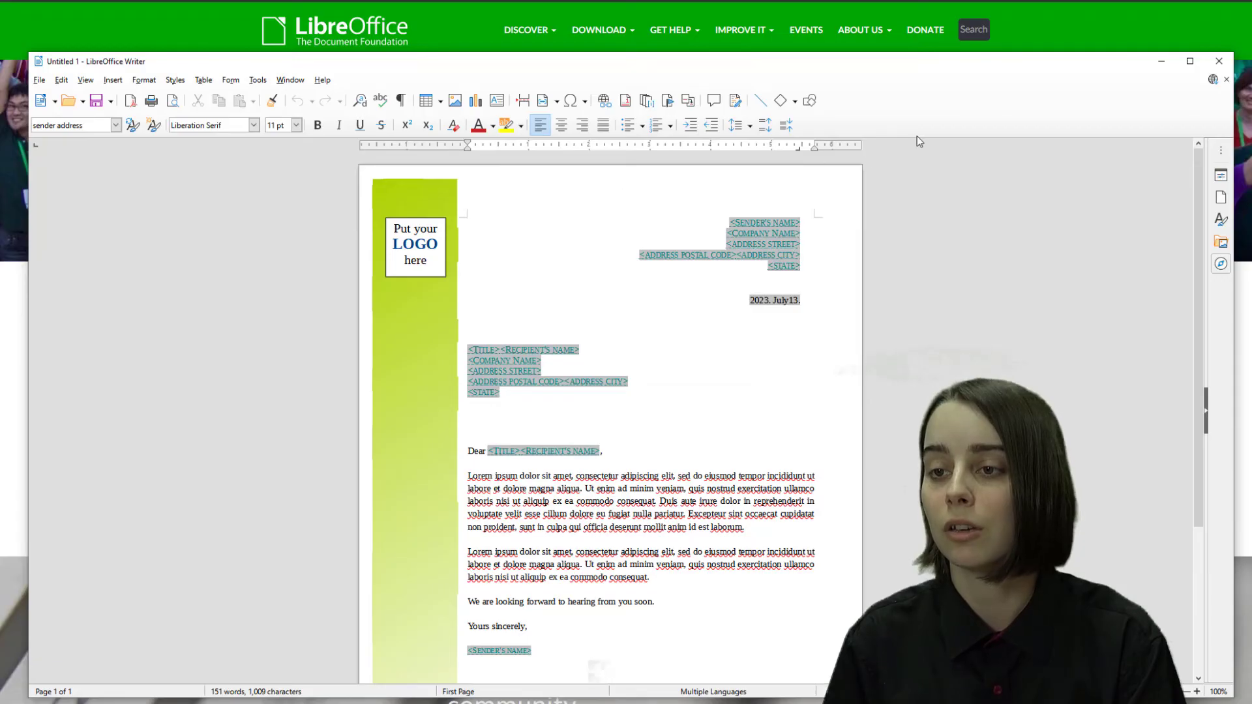